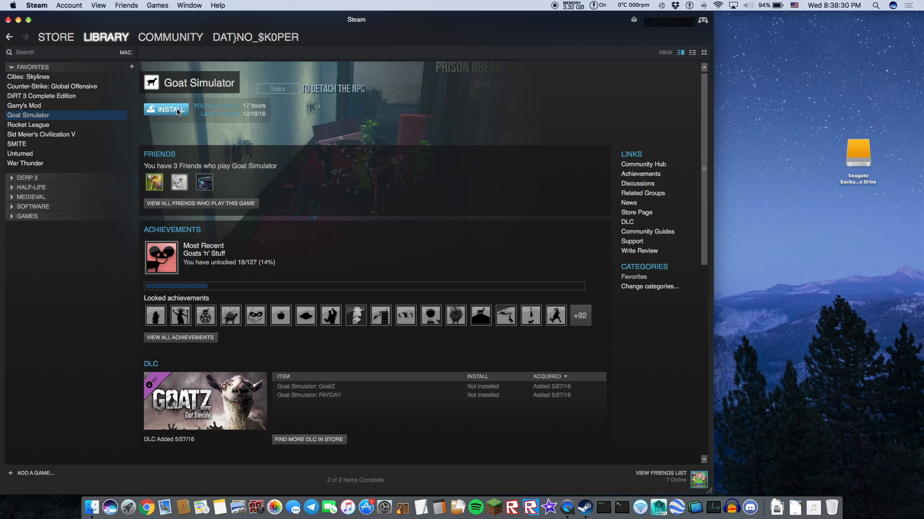
# - Start installing Goat Simulator from its Steam library page
pyautogui.click(166, 110)
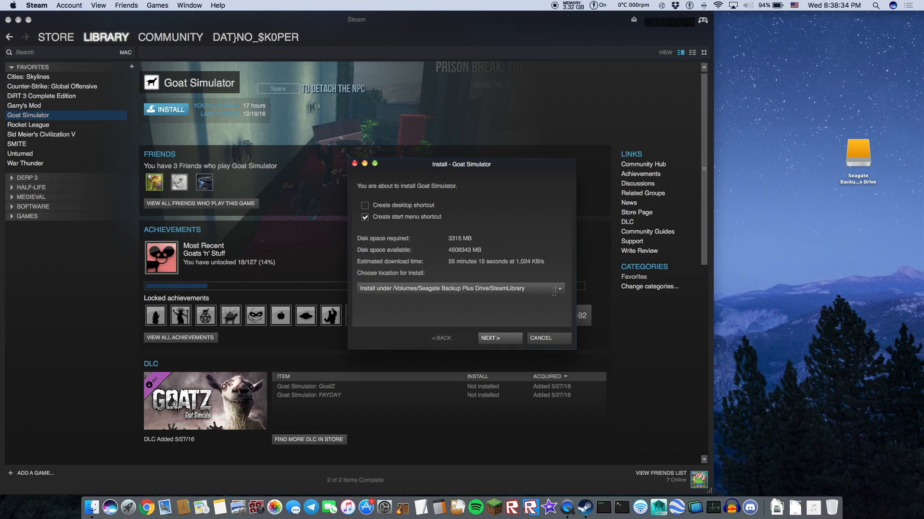
# - Confirm installing Goat Simulator to the Seagate SteamLibrary and let the download begin
pyautogui.click(556, 289)
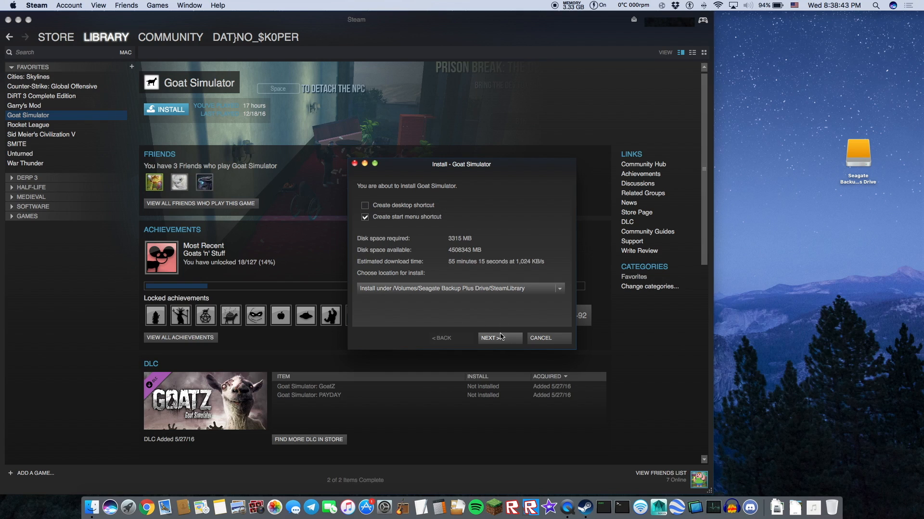
pyautogui.click(496, 339)
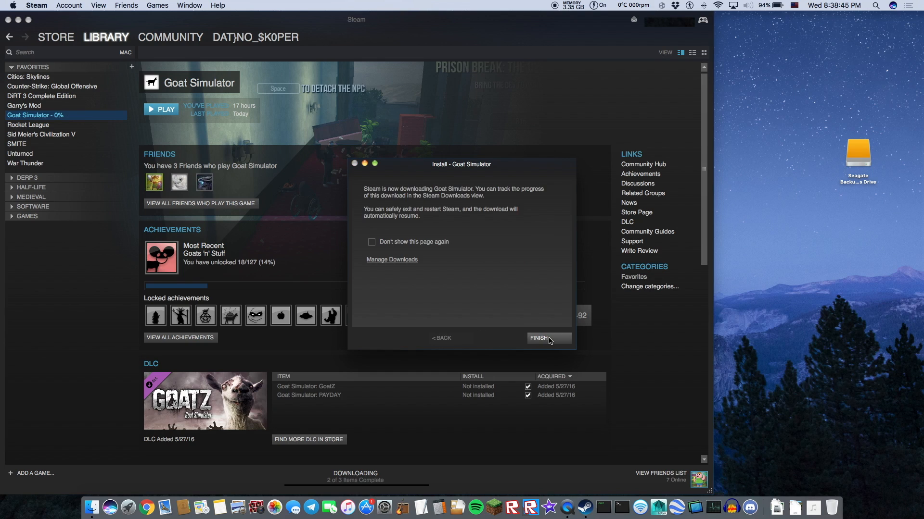
pyautogui.click(548, 338)
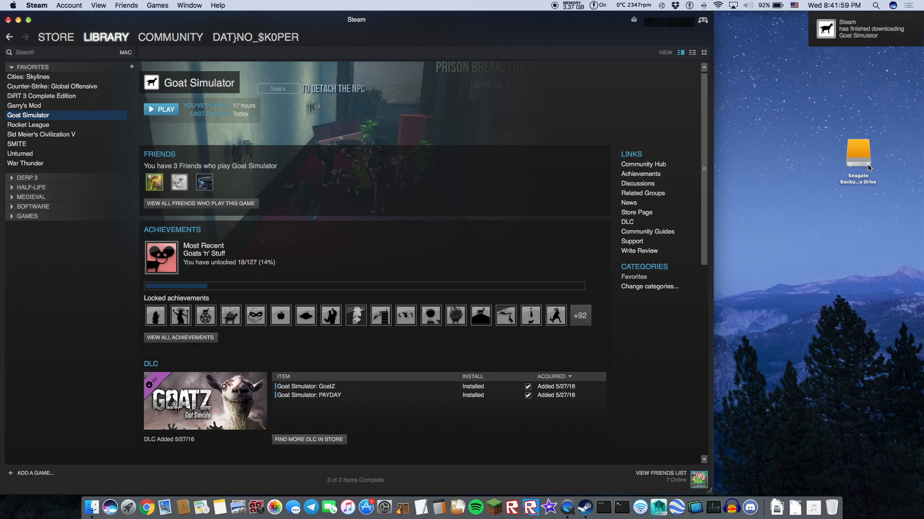
# - Browse the Seagate drive to SteamLibrary > steamapps > common in Finder
pyautogui.doubleClick(858, 151)
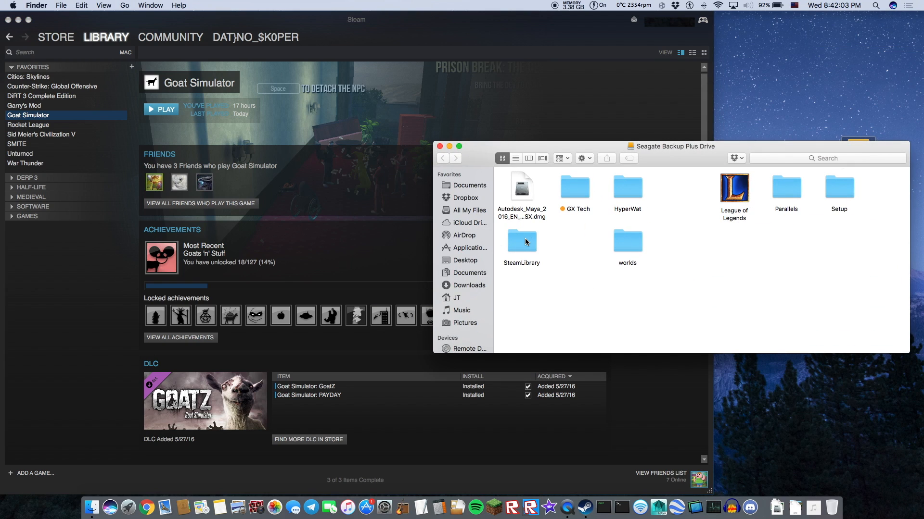
pyautogui.doubleClick(521, 236)
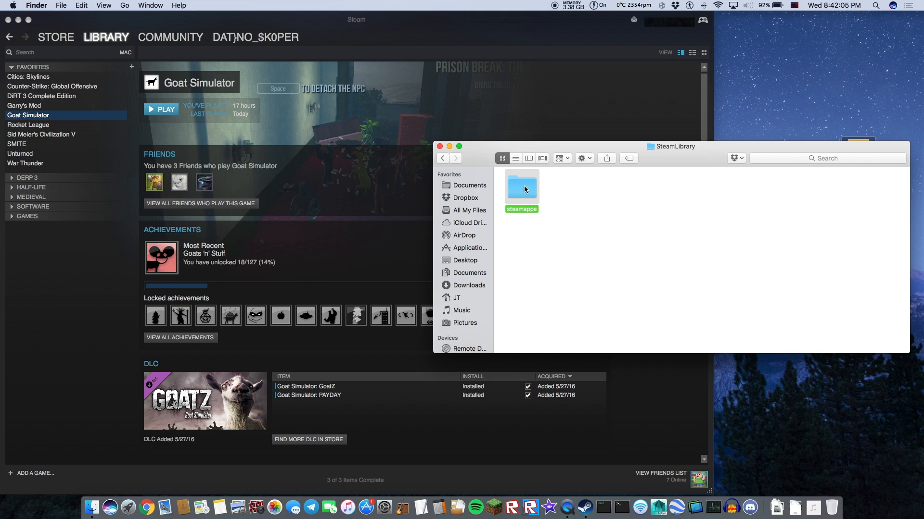
pyautogui.doubleClick(520, 185)
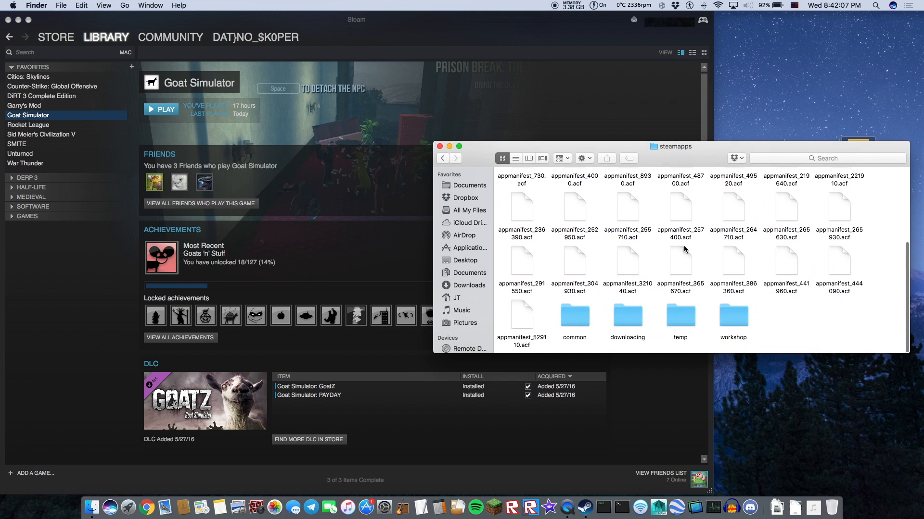
pyautogui.doubleClick(574, 316)
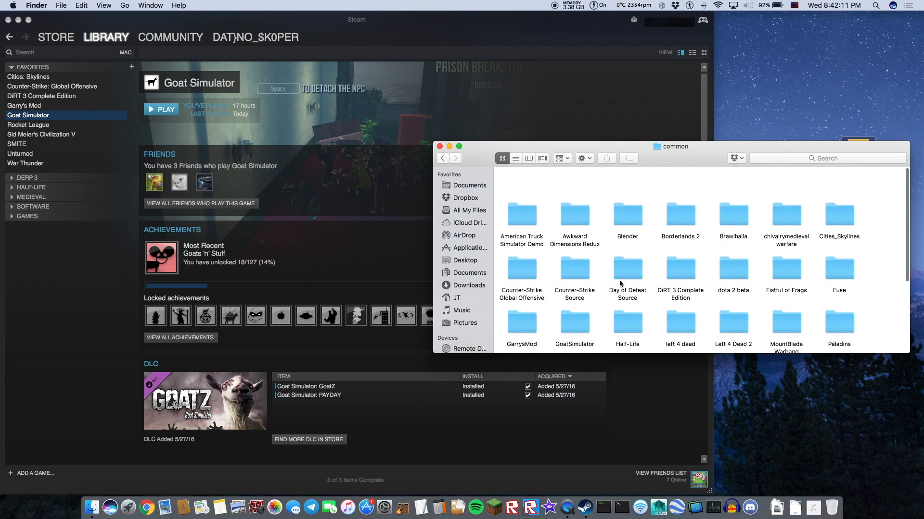
# - Open the GoatSimulator folder to confirm it, then close the Finder window
pyautogui.scroll(-3)
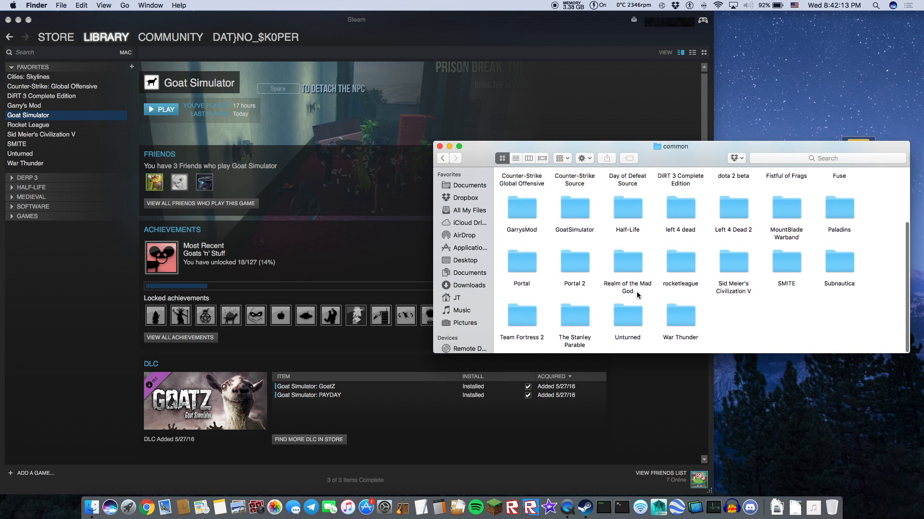
pyautogui.click(574, 241)
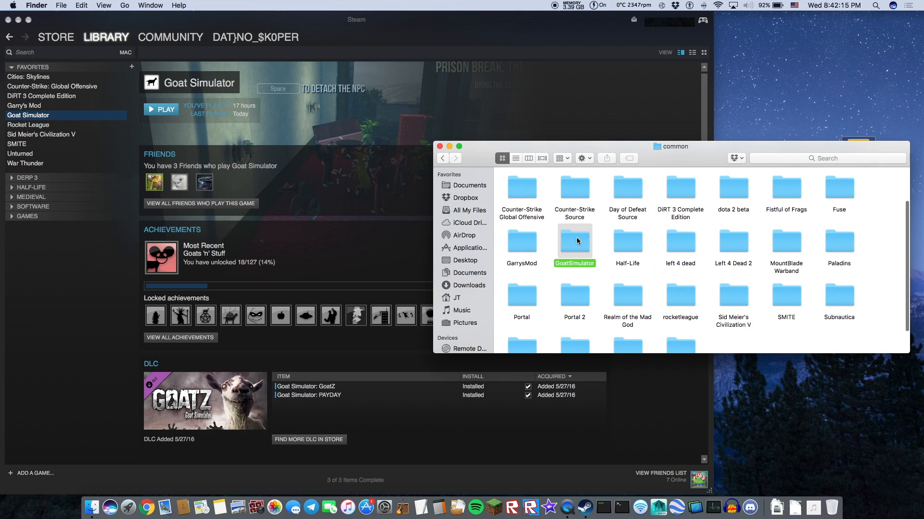
pyautogui.doubleClick(573, 242)
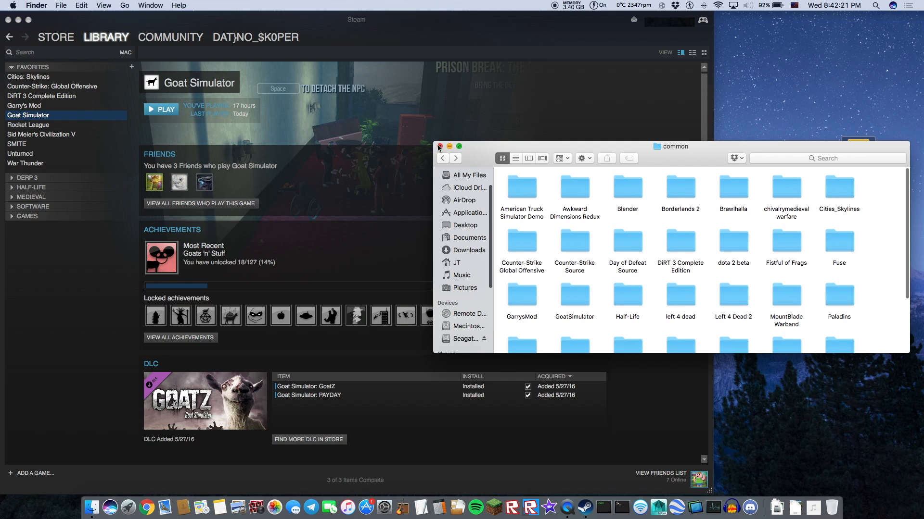
pyautogui.click(439, 147)
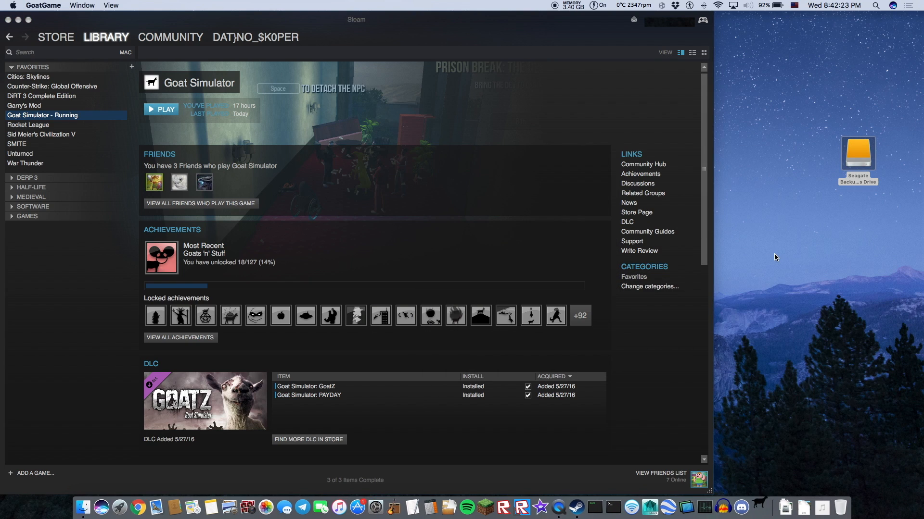